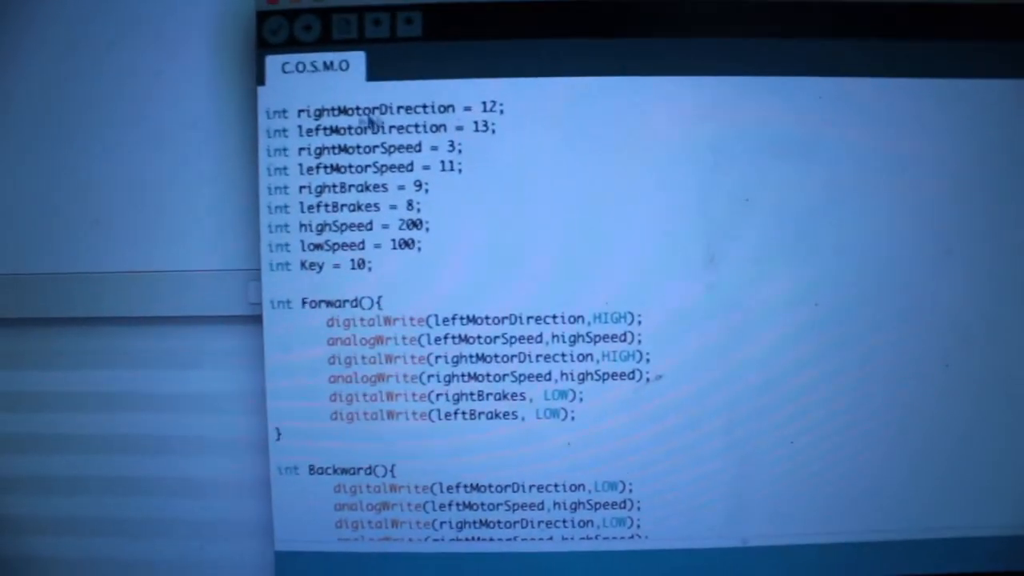
scroll(down, 3)
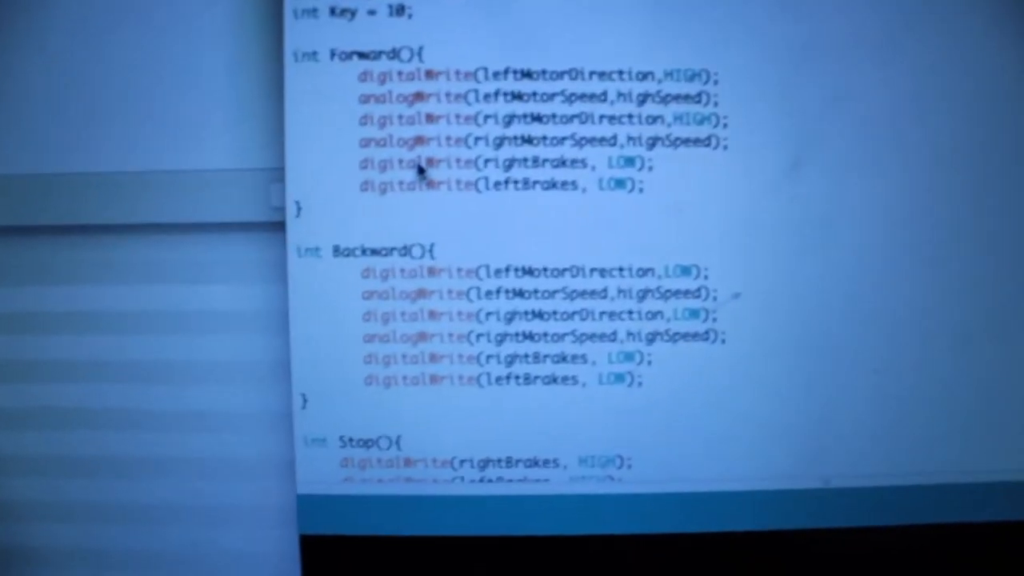
scroll(up, 3)
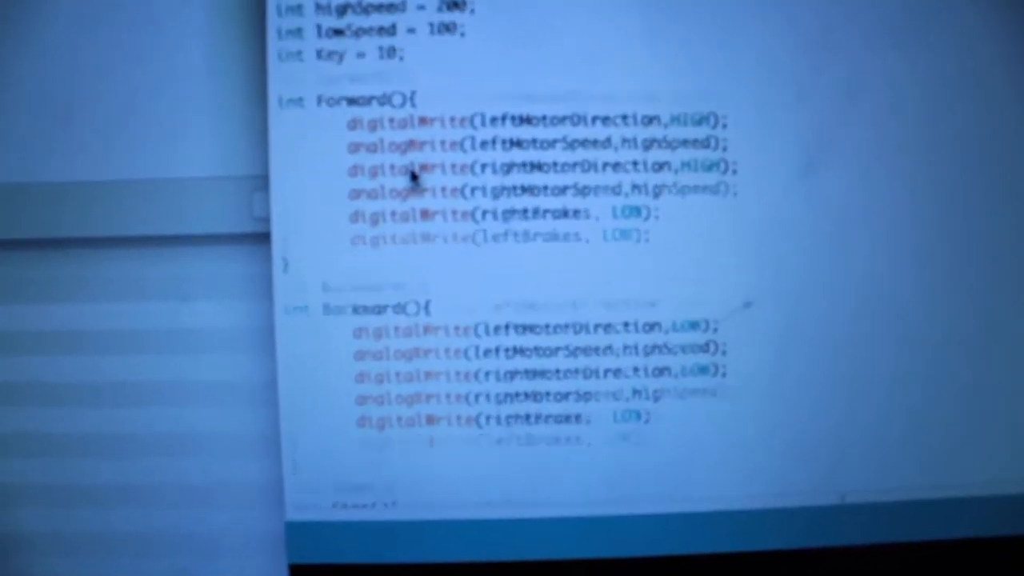
scroll(down, 3)
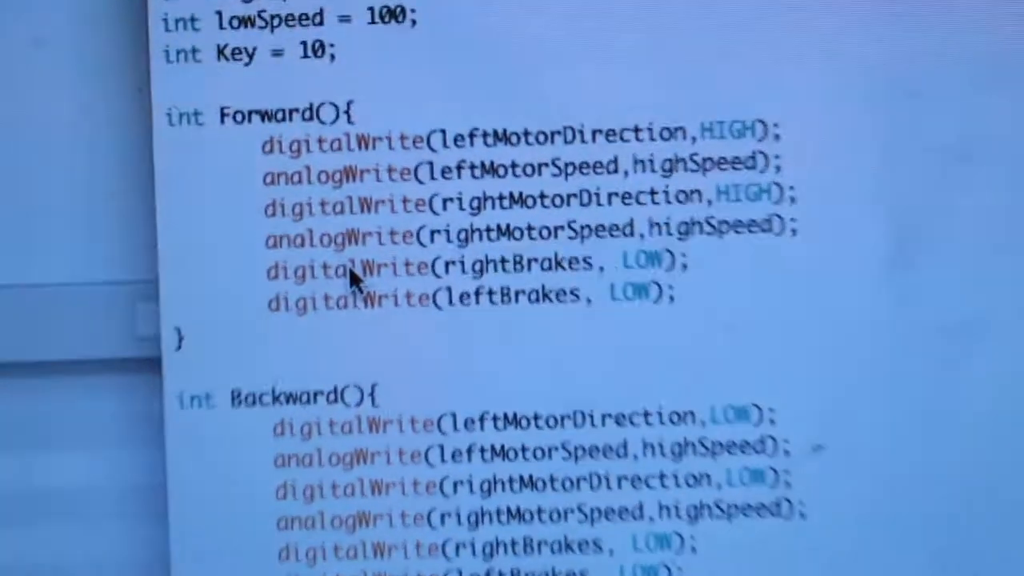
scroll(up, 3)
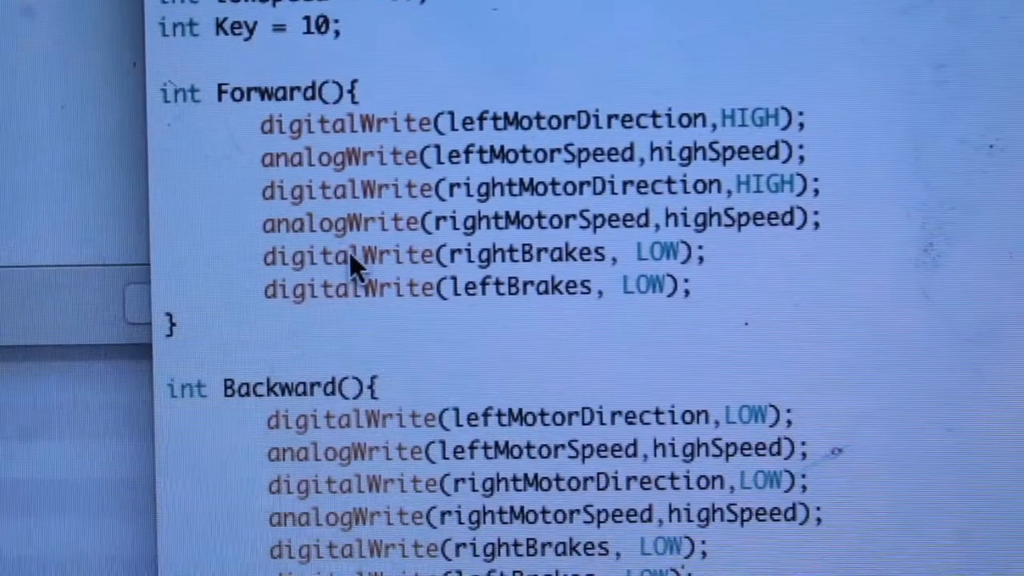
scroll(up, 3)
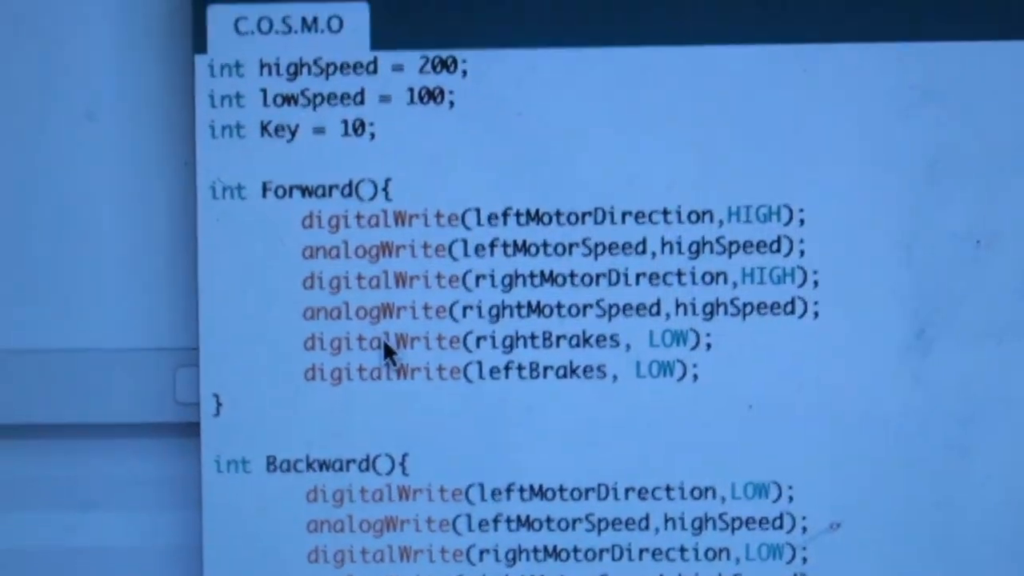